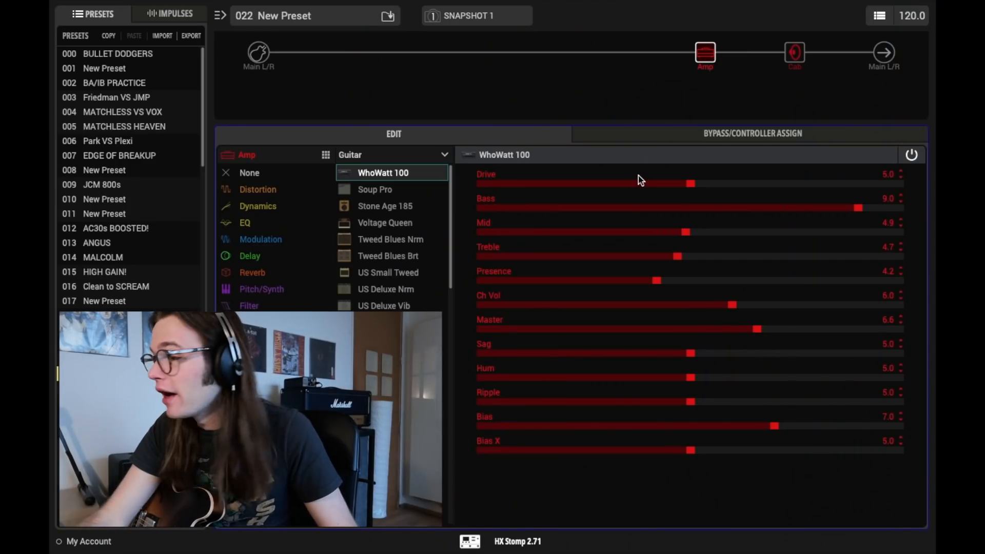
mouse_move(717, 80)
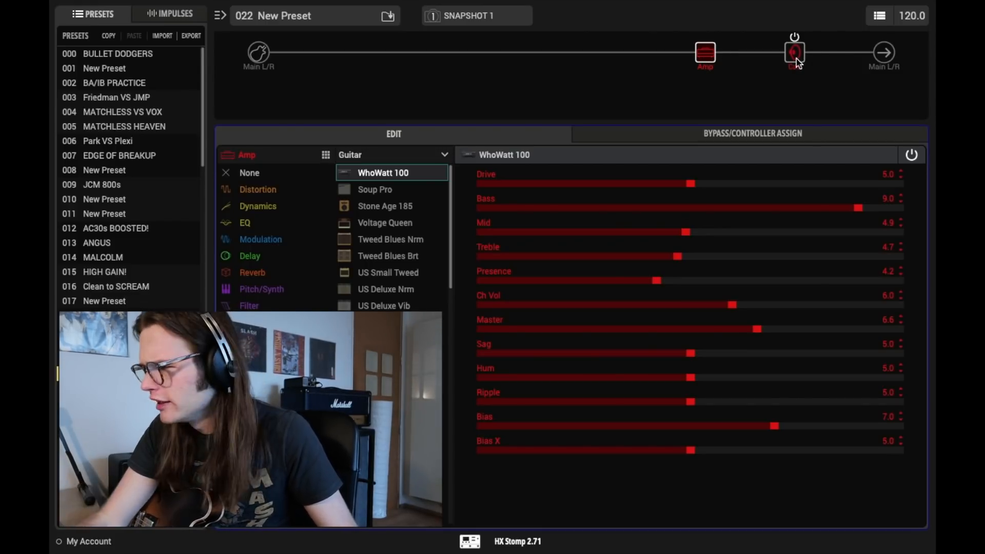
Step: View the 4x12 Greenback 25 cab block's parameters
left_click(794, 52)
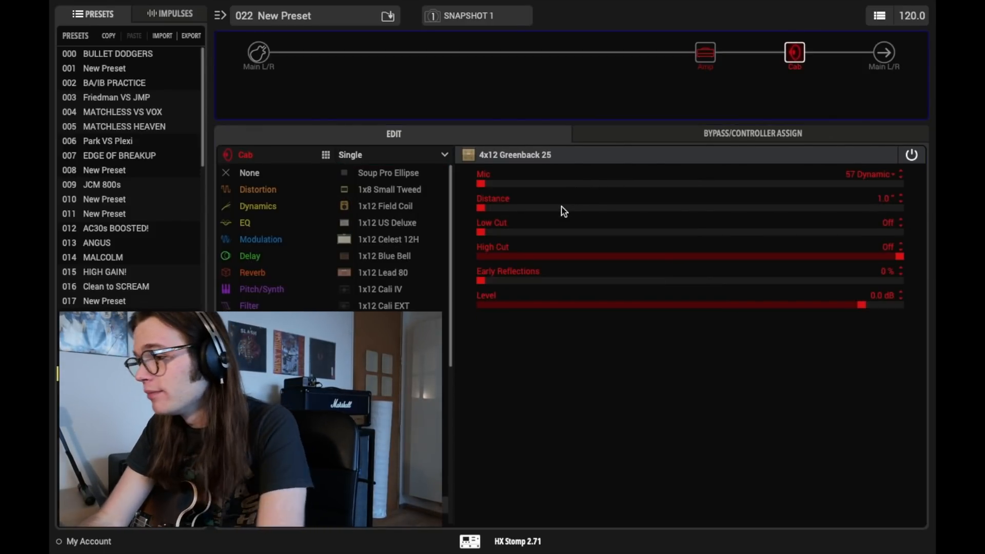
mouse_move(732, 36)
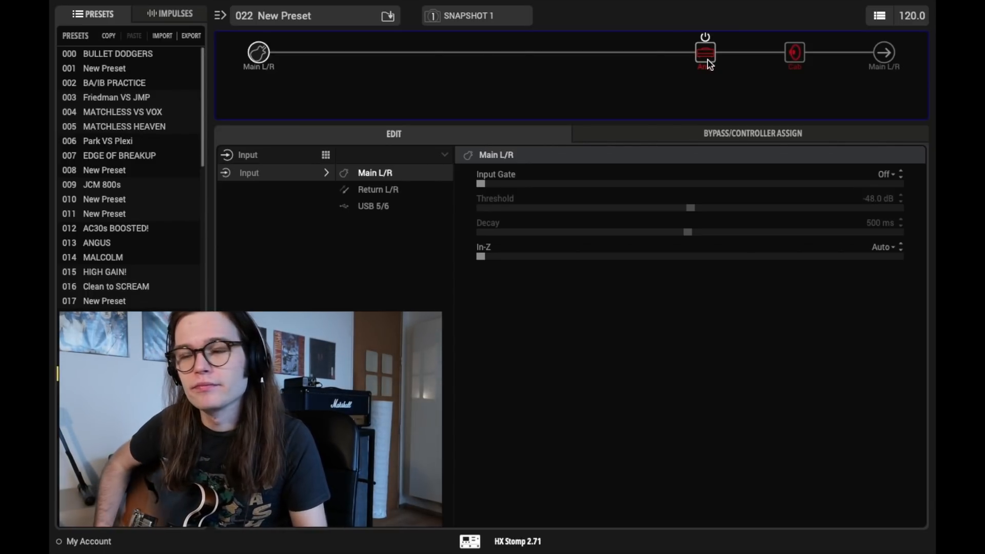
Step: Set the Main L/R input's In-Z impedance to 230k Ohm
left_click(705, 51)
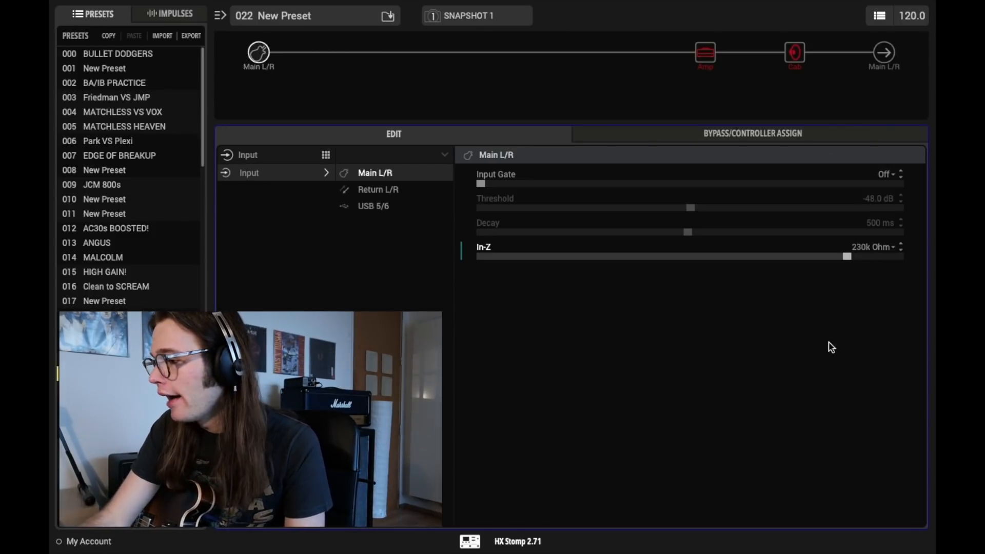
mouse_move(881, 325)
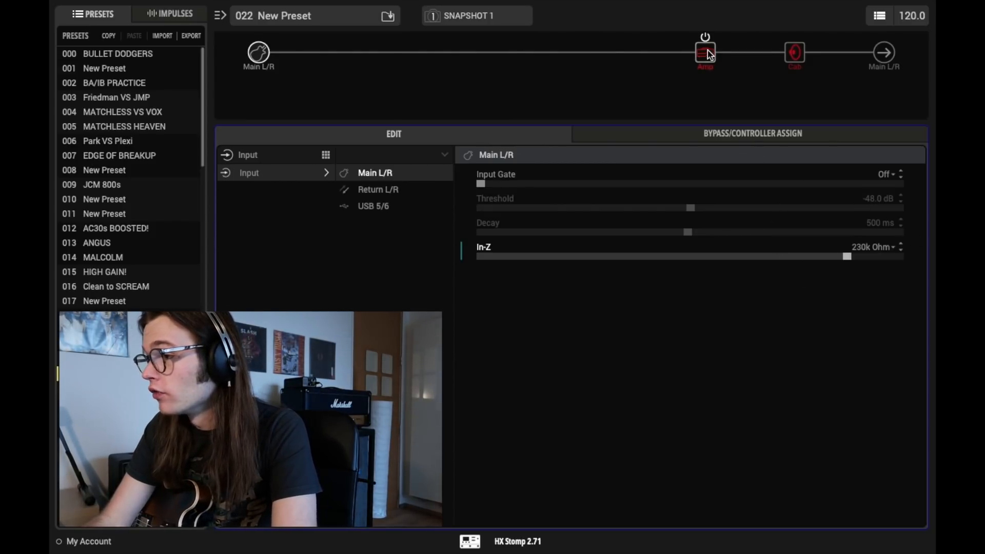
Step: Give the 4x12 Greenback 25 cab a 121 Ribbon mic and lower High Cut to 7.0 kHz
left_click(704, 52)
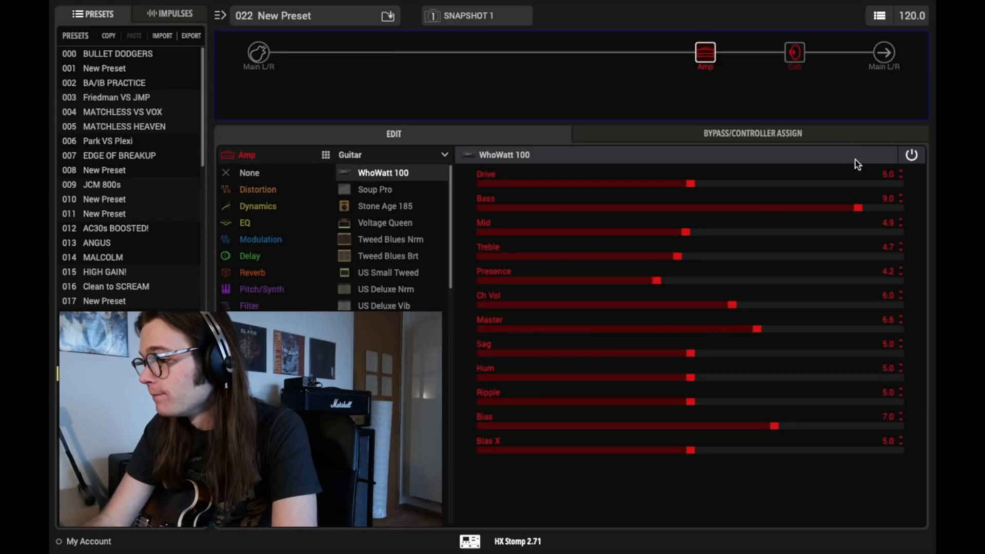
mouse_move(811, 213)
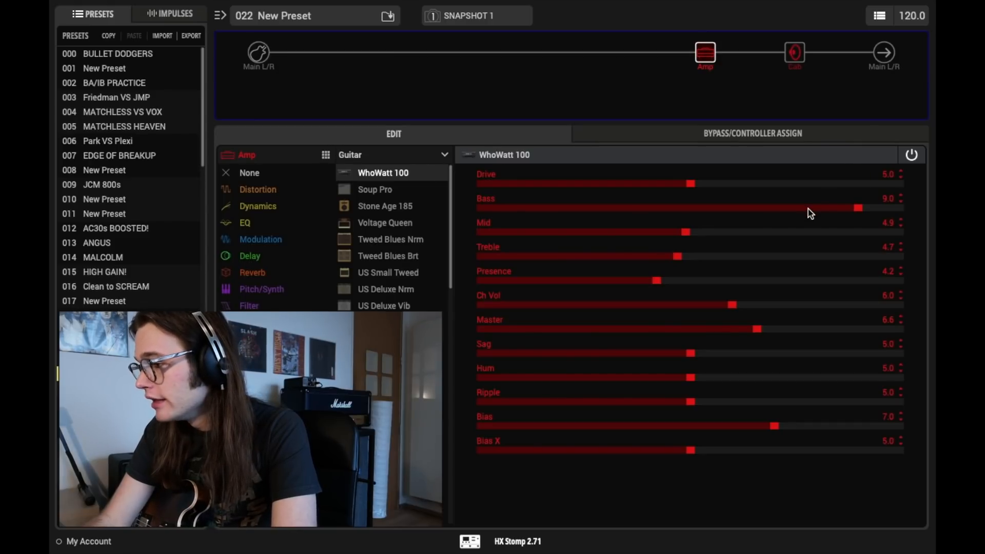
left_click(794, 54)
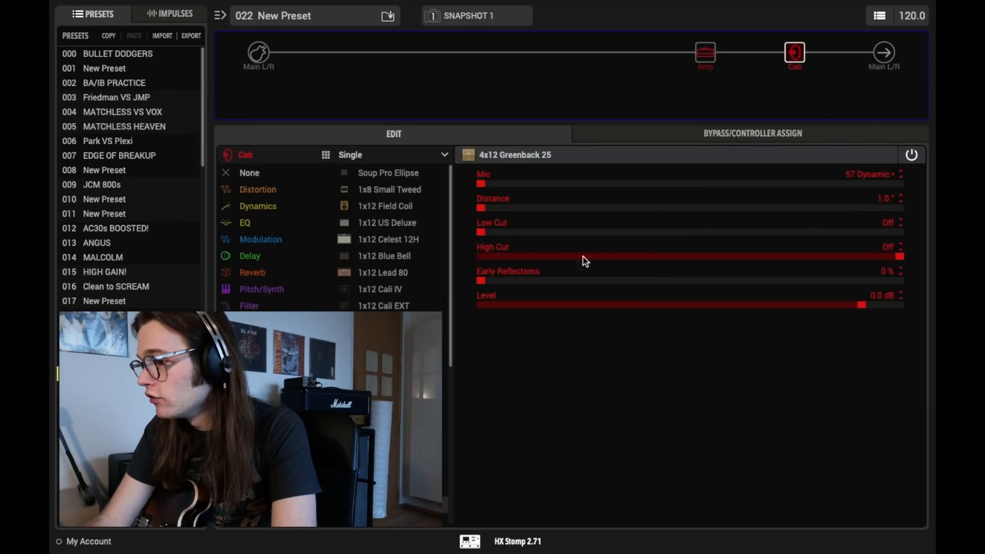
left_click(870, 175)
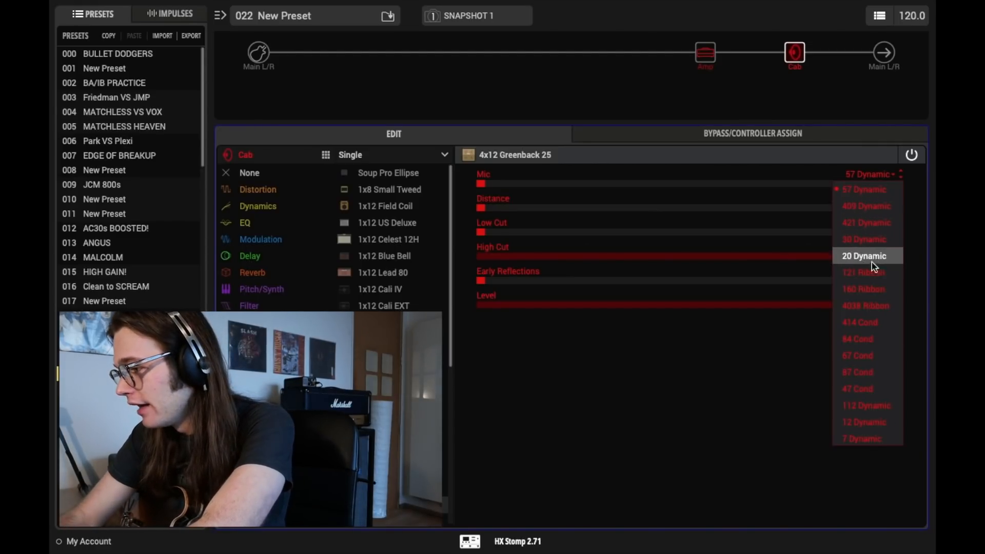
left_click(863, 272)
type("7")
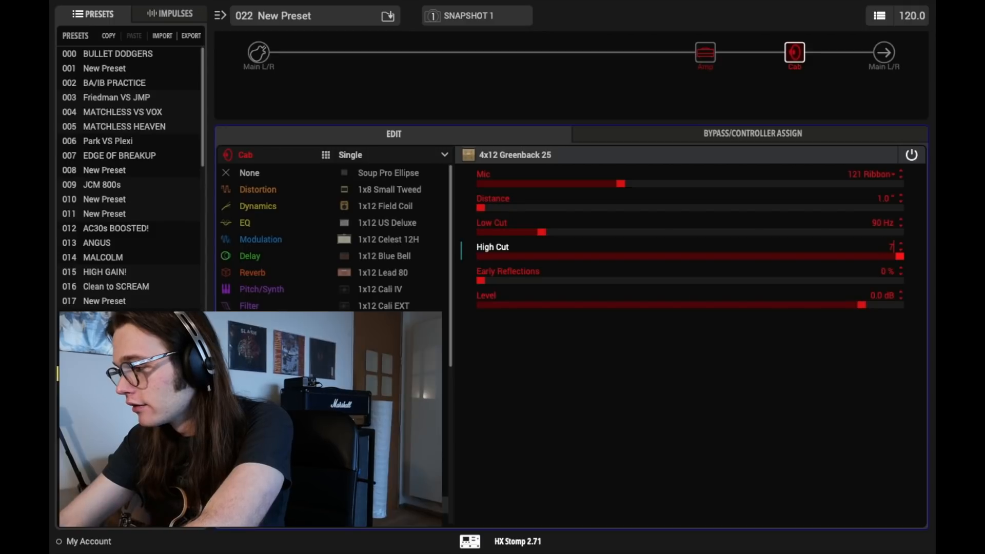
left_click_drag(902, 256, 622, 256)
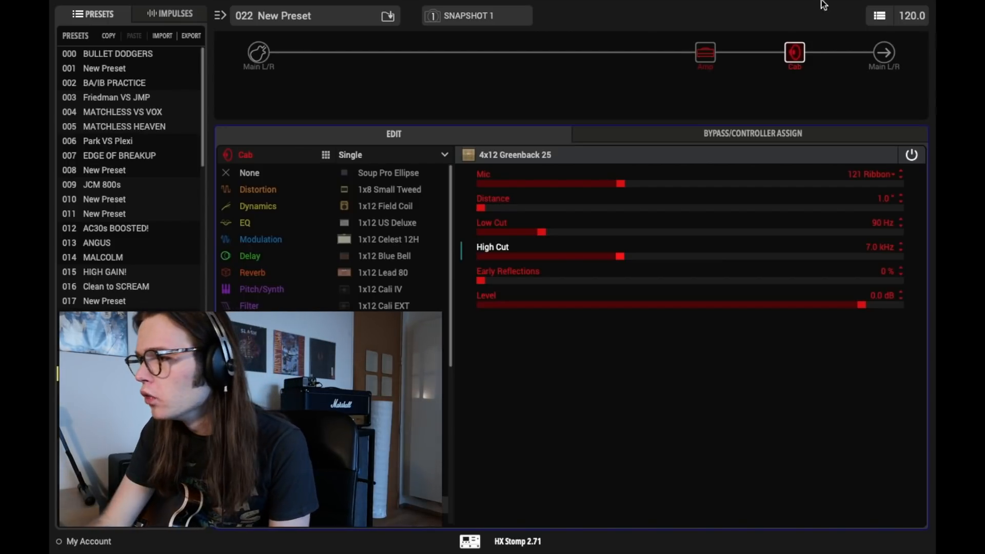
Step: Dial the WhoWatt 100 amp to Drive 3.5, Bass 4.0, Treble 3.5, Presence 6.1
left_click(704, 56)
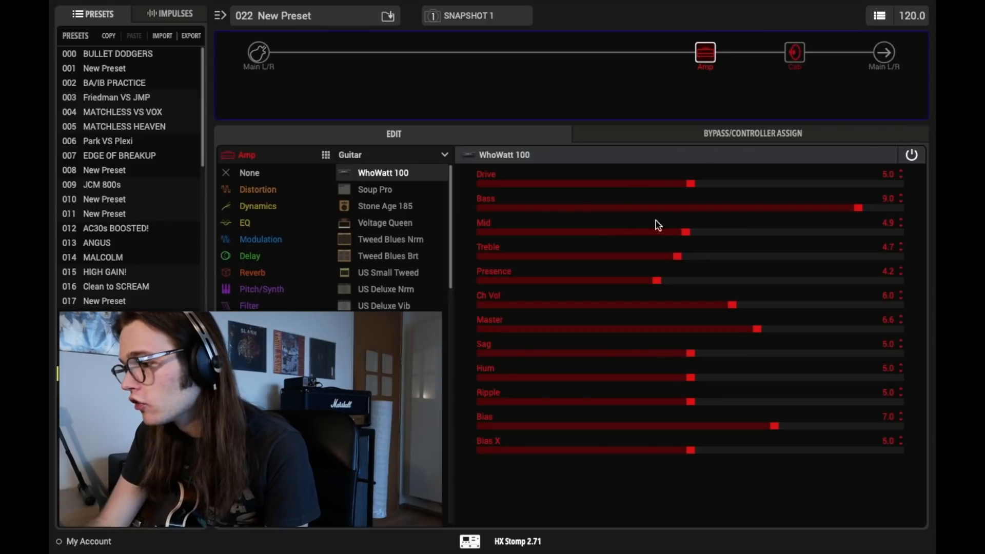
left_click(887, 198)
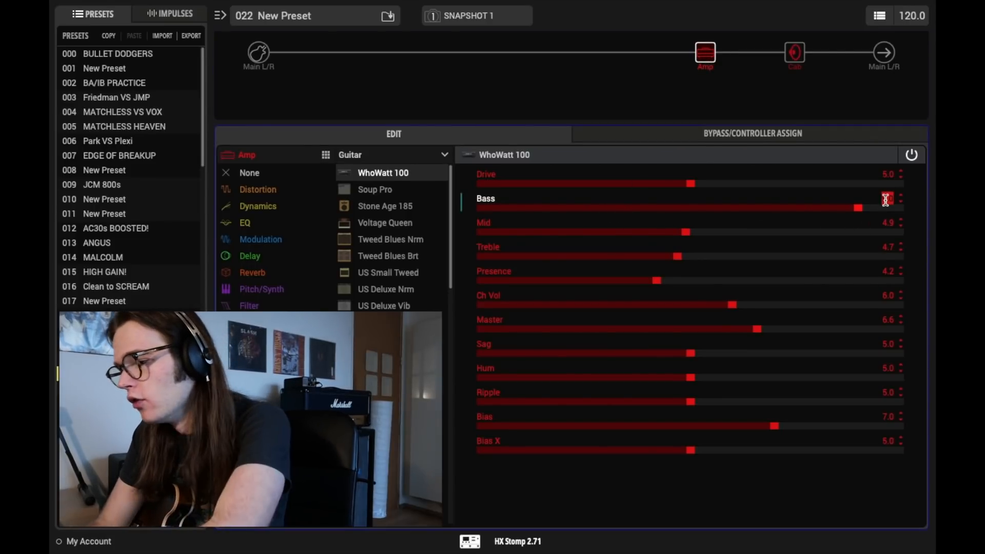
left_click_drag(858, 208, 648, 208)
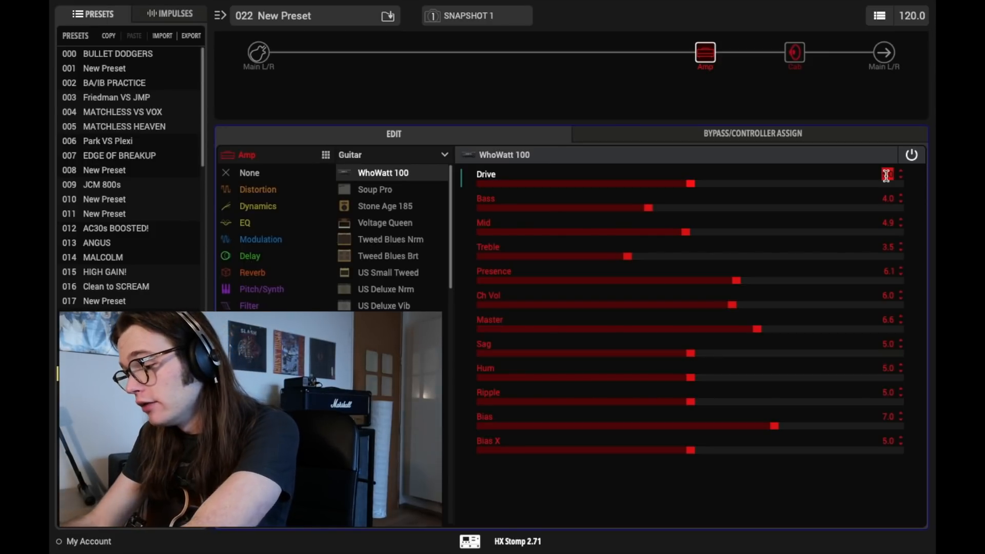
left_click(889, 174)
type("3.5")
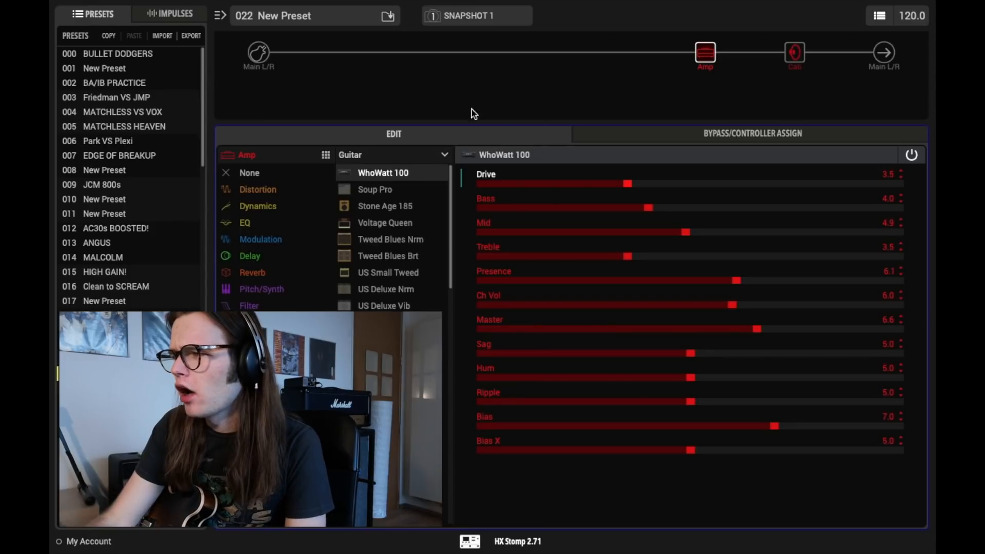
Step: Raise the input's In-Z impedance to 1M Ohm and return to the amp settings
left_click(257, 53)
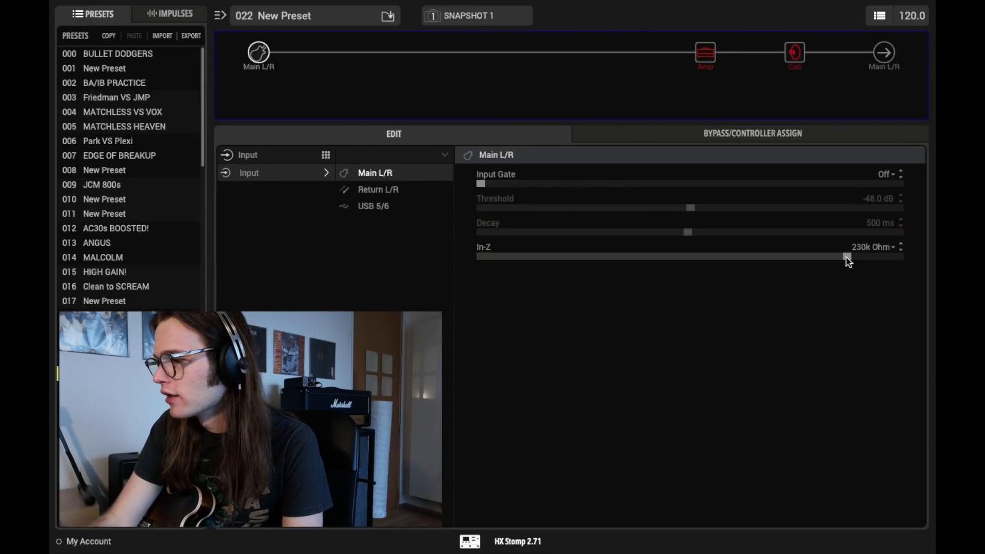
left_click_drag(845, 256, 899, 257)
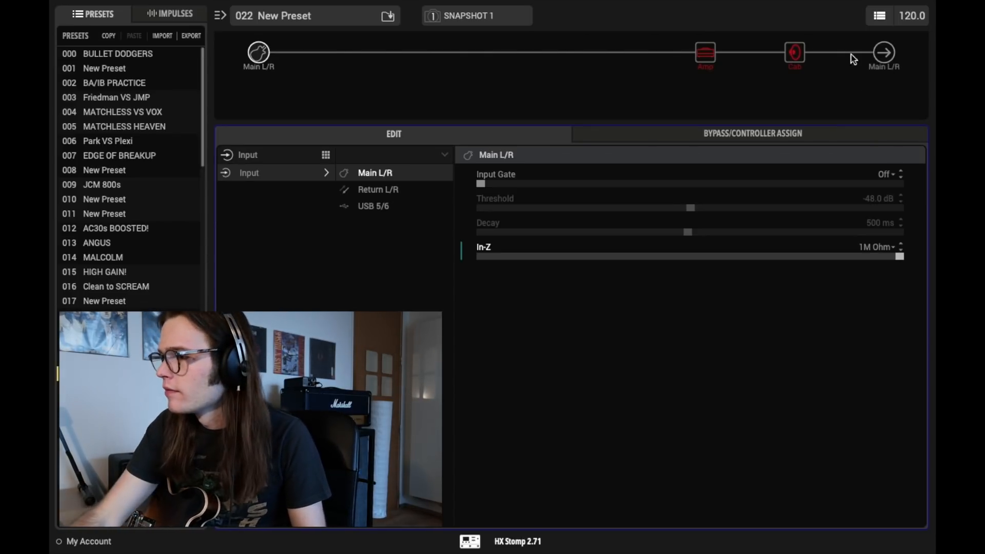
left_click(704, 52)
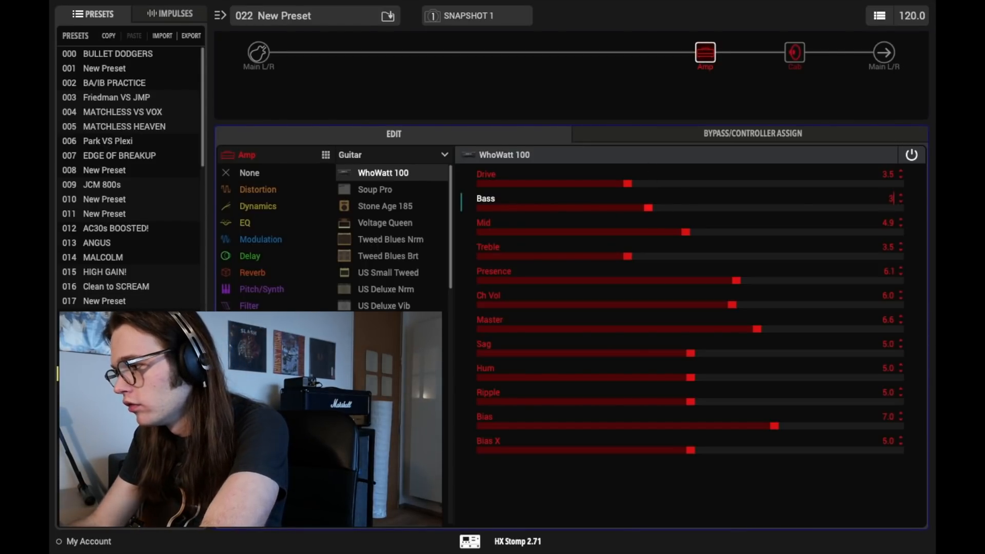
Step: Lower the WhoWatt 100 amp's Bass to 3.0
left_click_drag(648, 207, 607, 208)
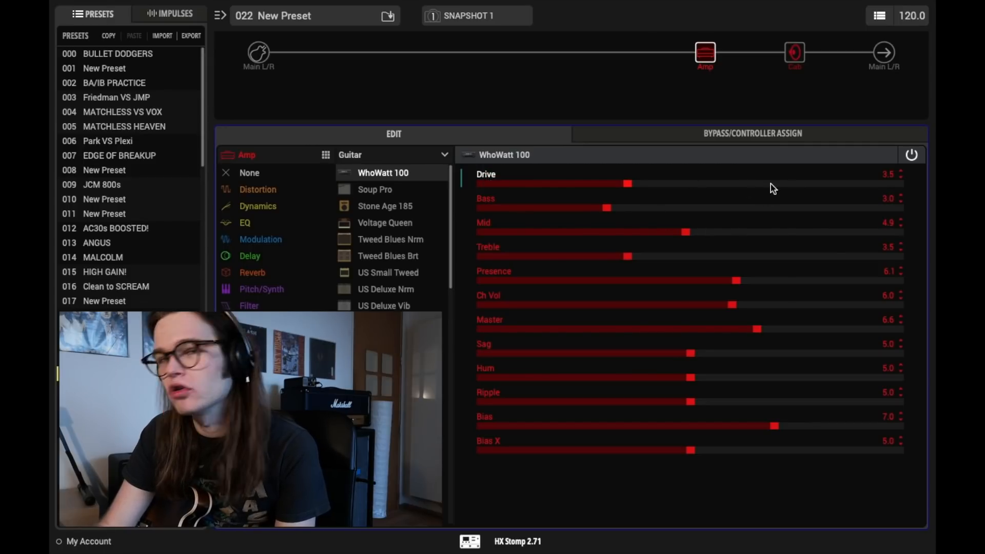
mouse_move(684, 292)
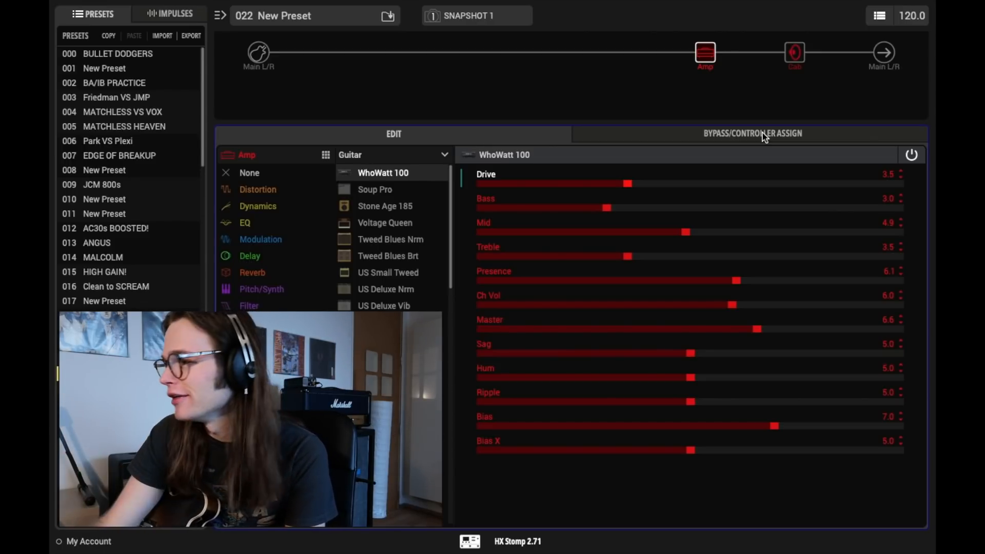
Step: Assign Footswitch 1 to the amp's Drive with a minimum of 3.5
left_click(752, 133)
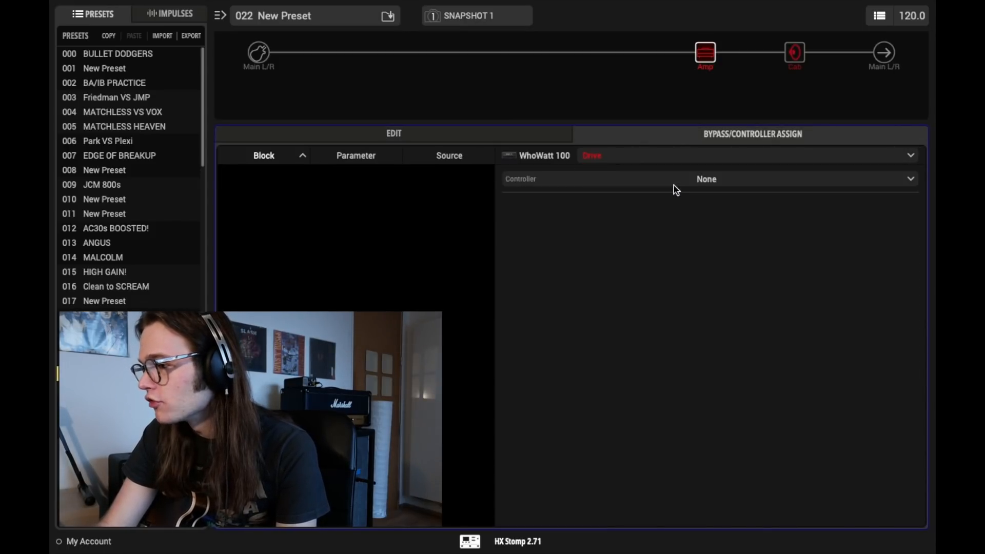
left_click(707, 178)
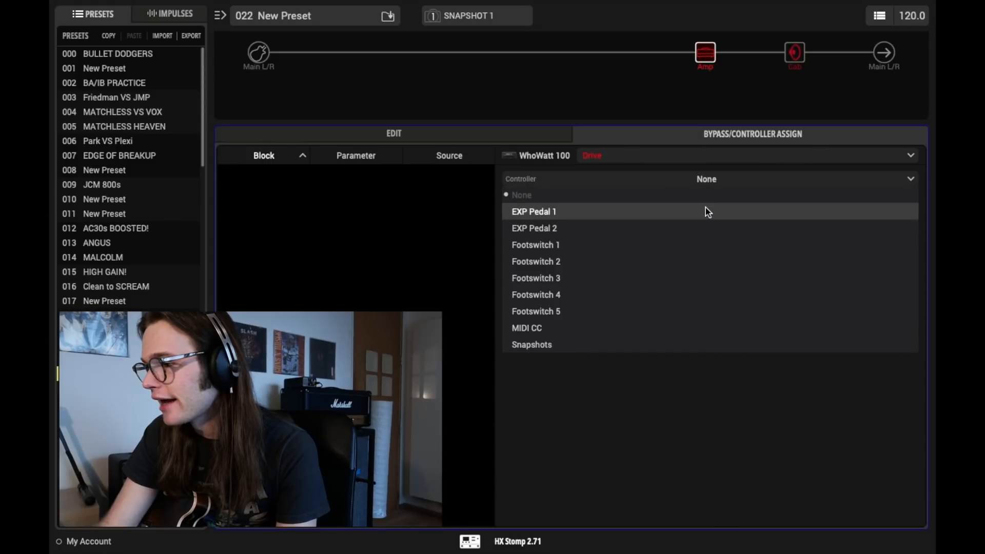
left_click(535, 245)
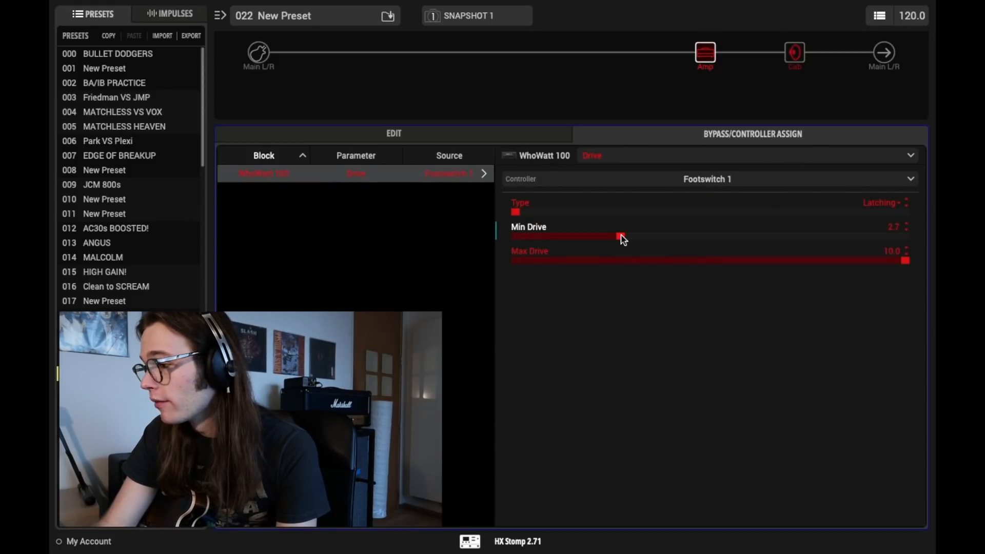
left_click_drag(621, 237, 652, 237)
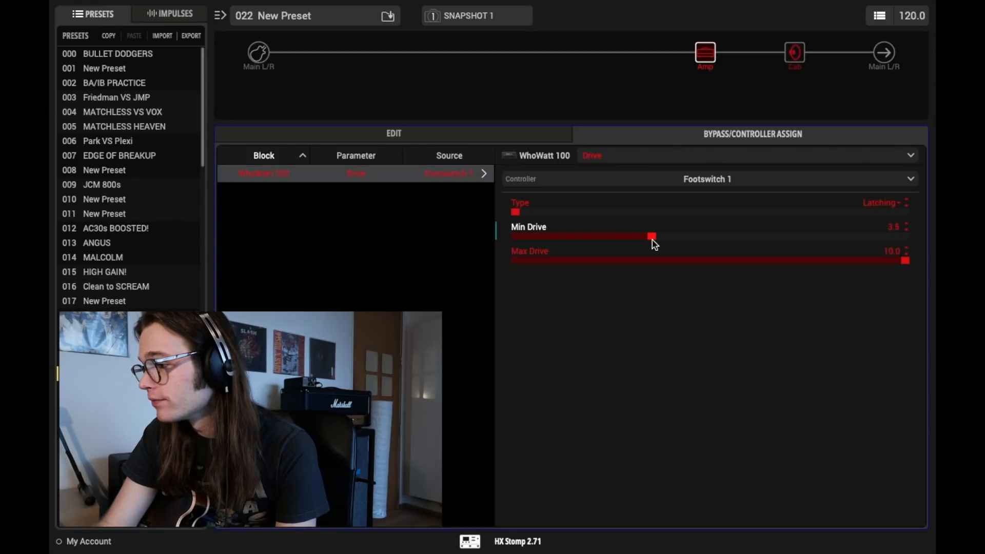
Step: Lower the footswitch's maximum Drive from 10 to 6.0 and adjust Drive in the amp settings
left_click_drag(906, 260, 800, 260)
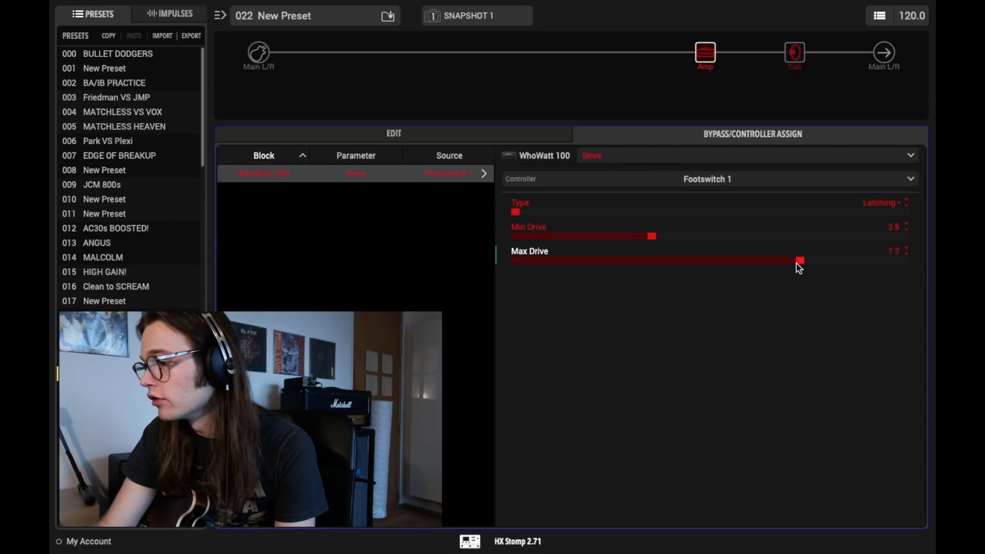
left_click_drag(803, 259, 714, 259)
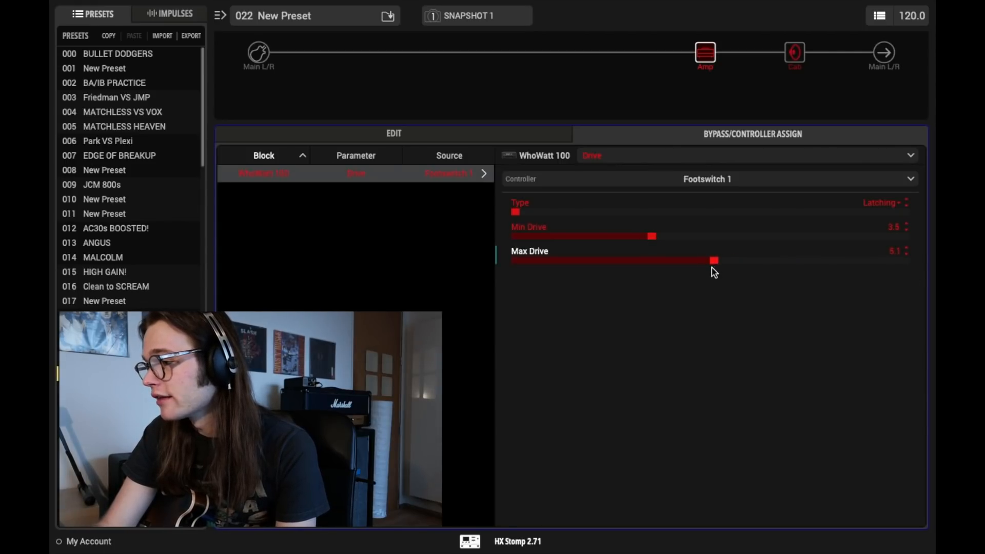
left_click_drag(715, 260, 712, 259)
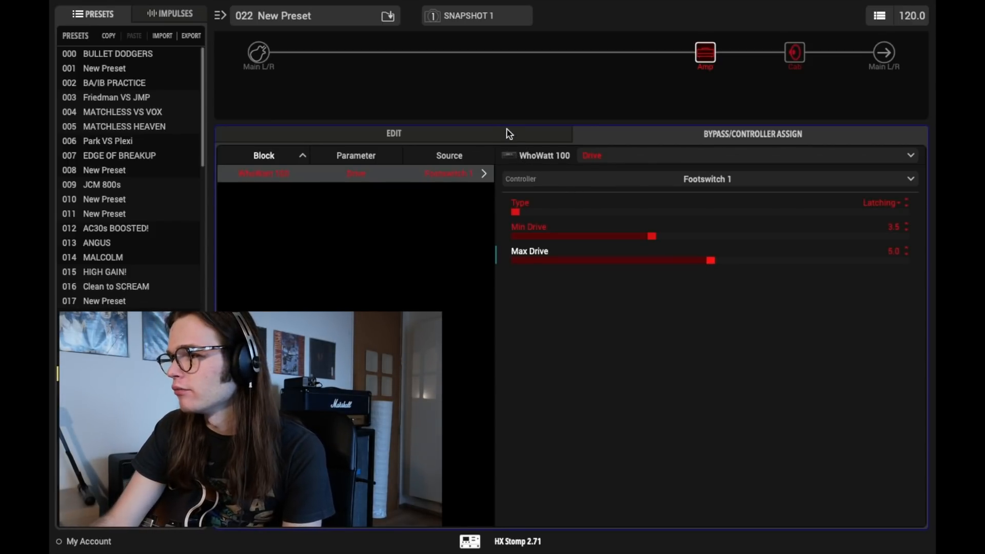
left_click(393, 134)
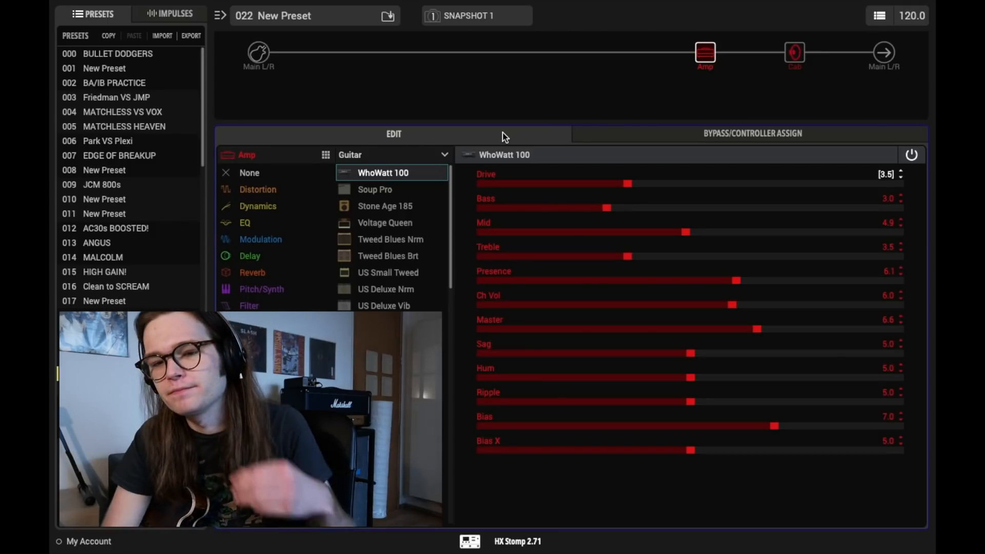
left_click_drag(630, 184, 692, 184)
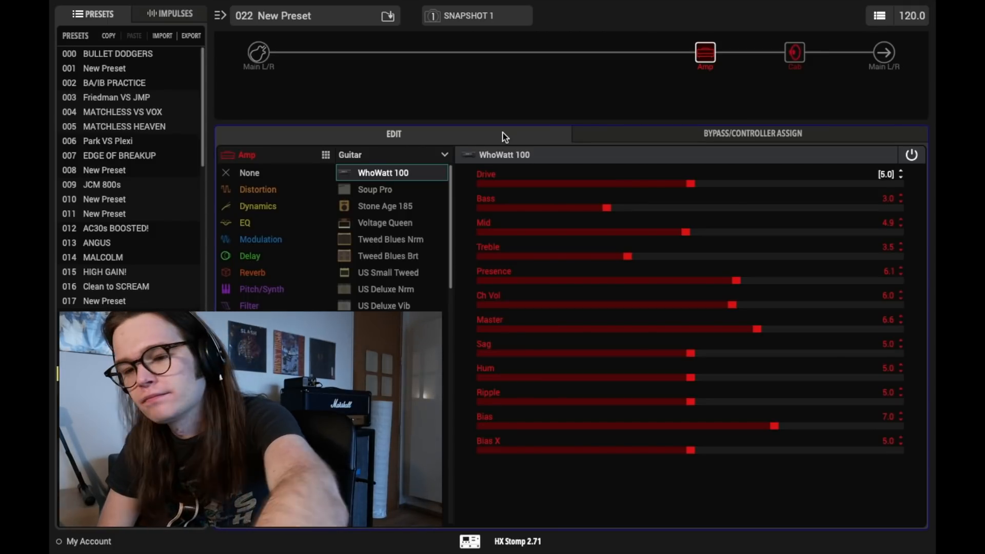
mouse_move(719, 195)
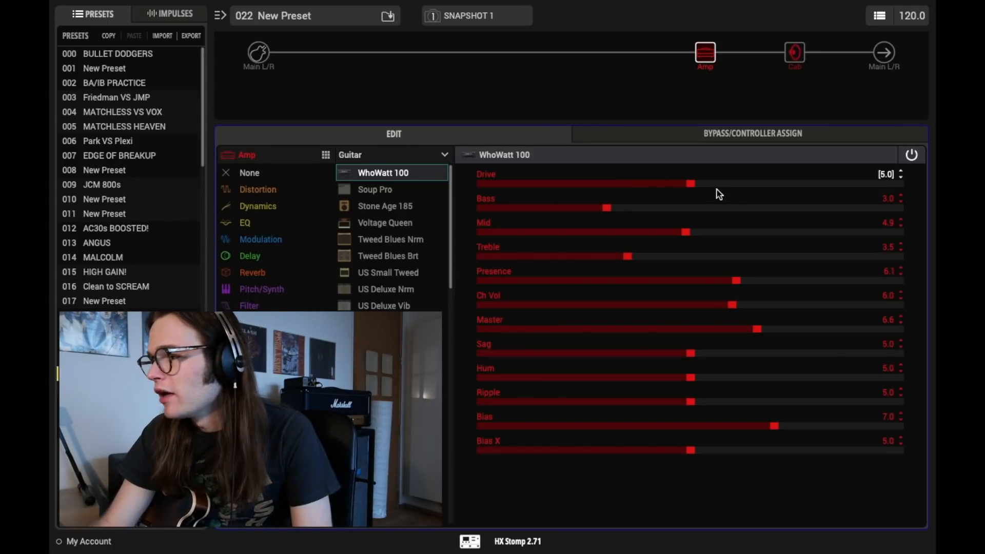
Step: Assign Footswitch 1 to the input block's Guitar In-Z
left_click(259, 52)
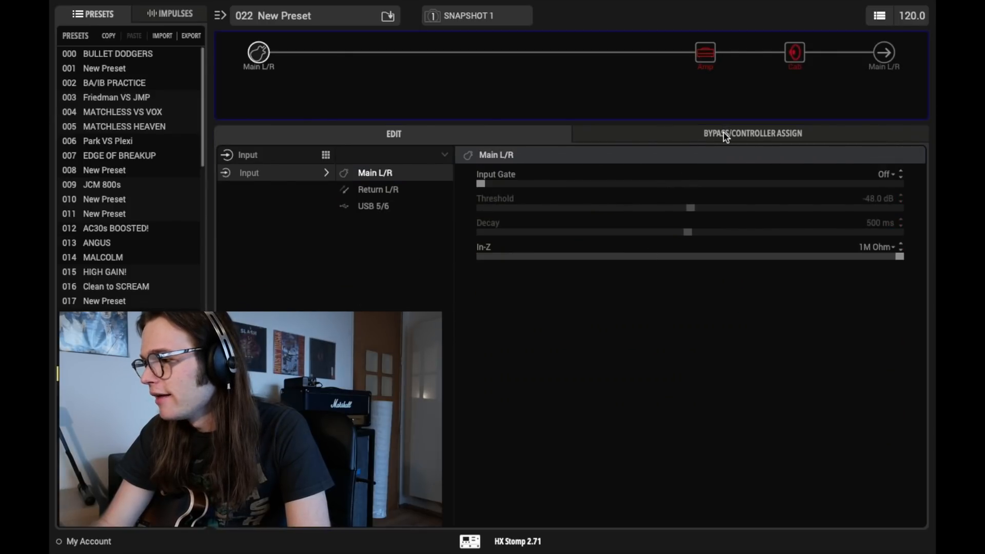
left_click(752, 134)
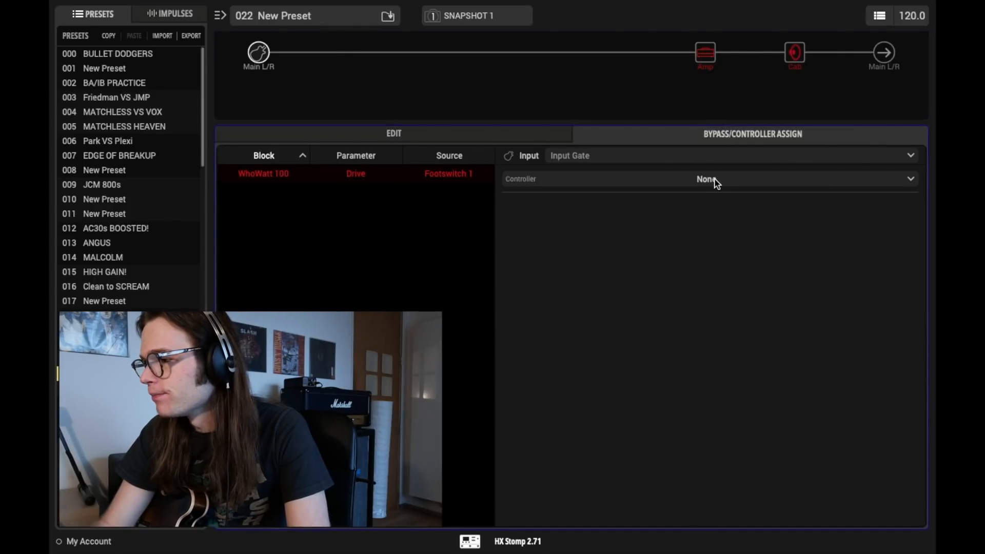
mouse_move(708, 163)
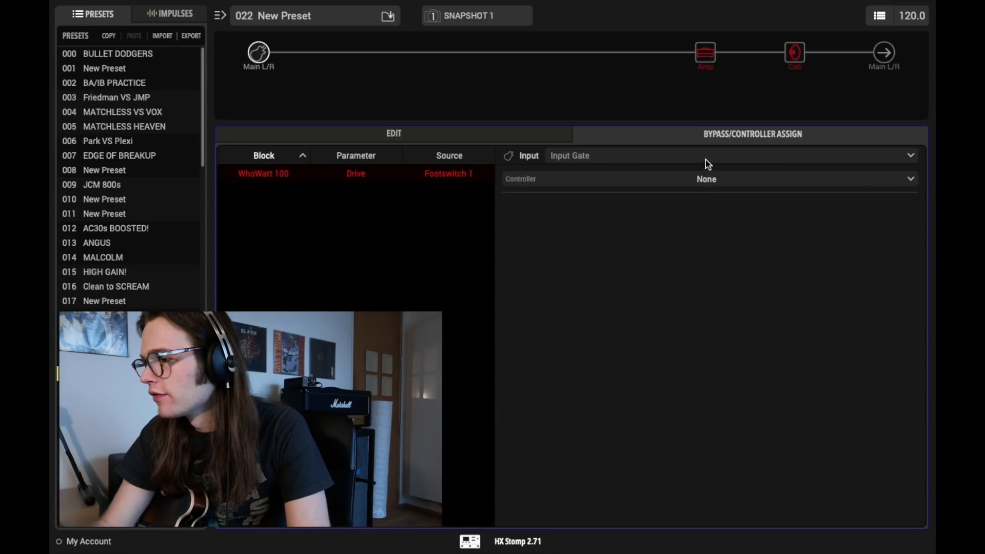
left_click(706, 178)
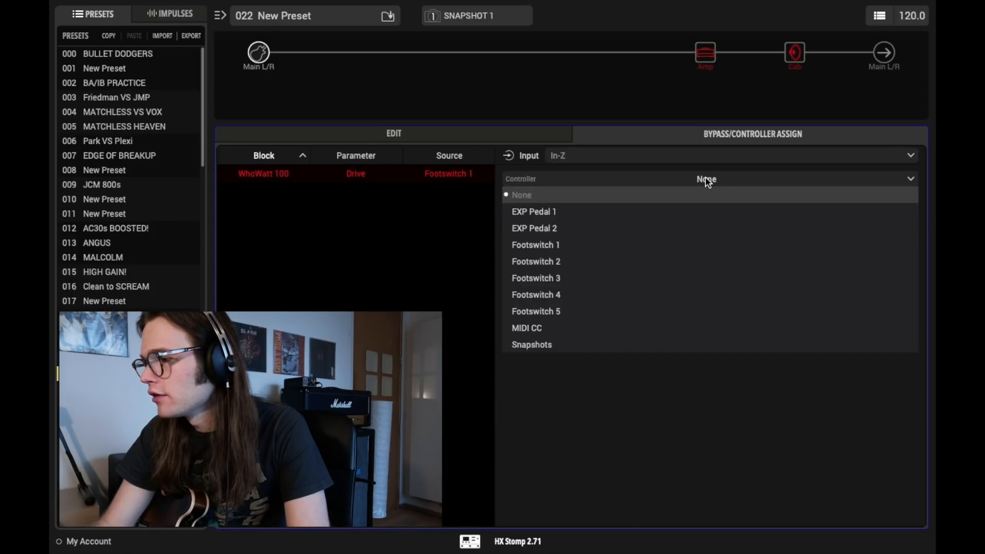
left_click(535, 245)
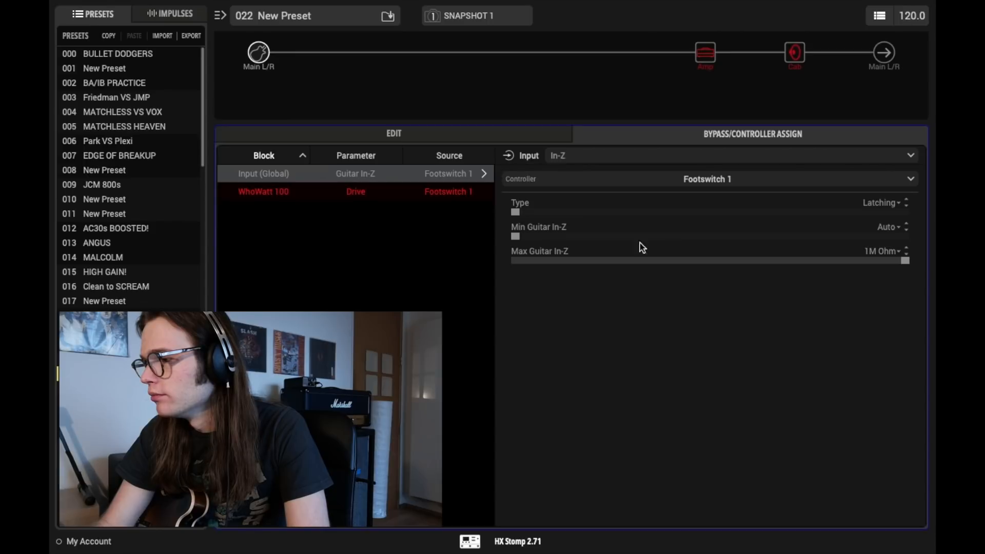
mouse_move(837, 271)
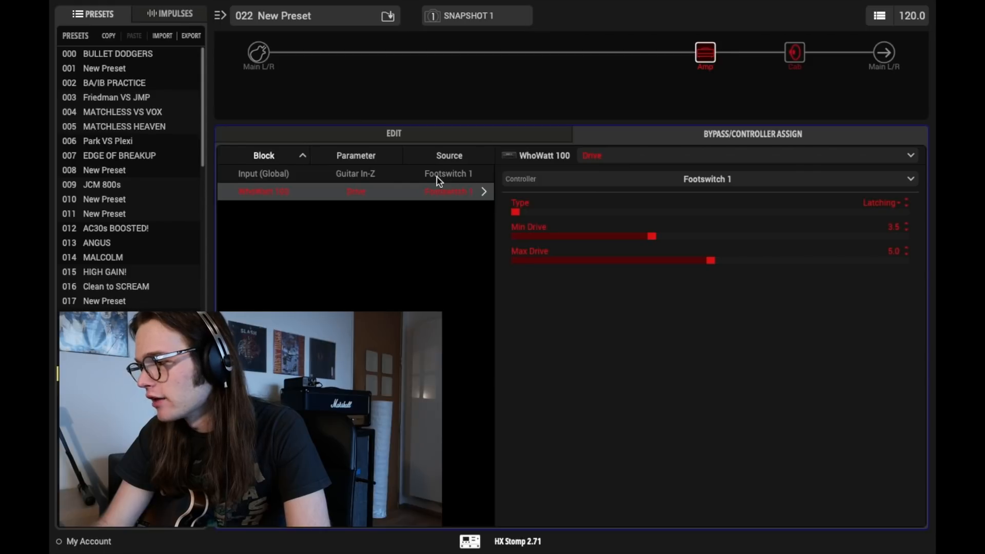
Step: Raise the Guitar In-Z assignment's minimum value in its range view
left_click(264, 173)
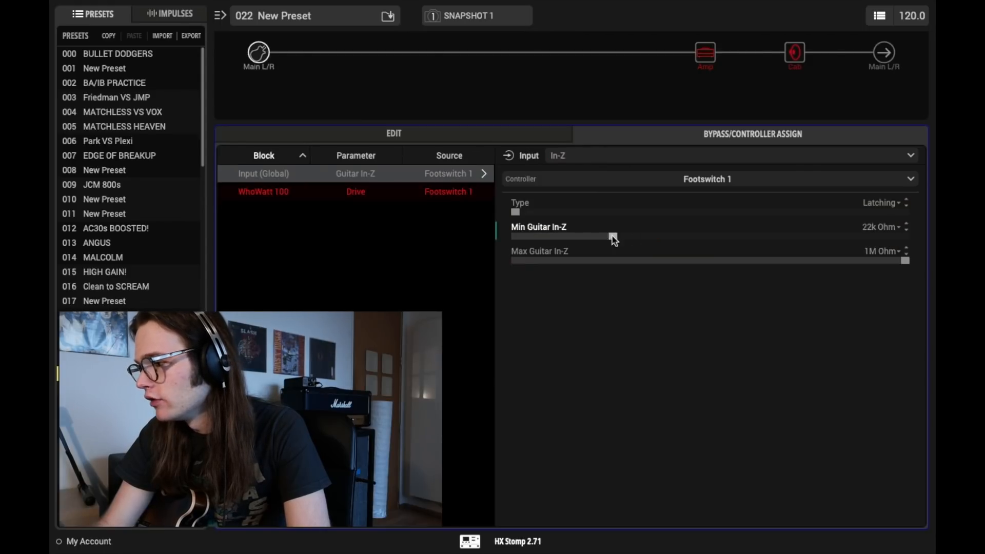
left_click_drag(613, 237, 807, 237)
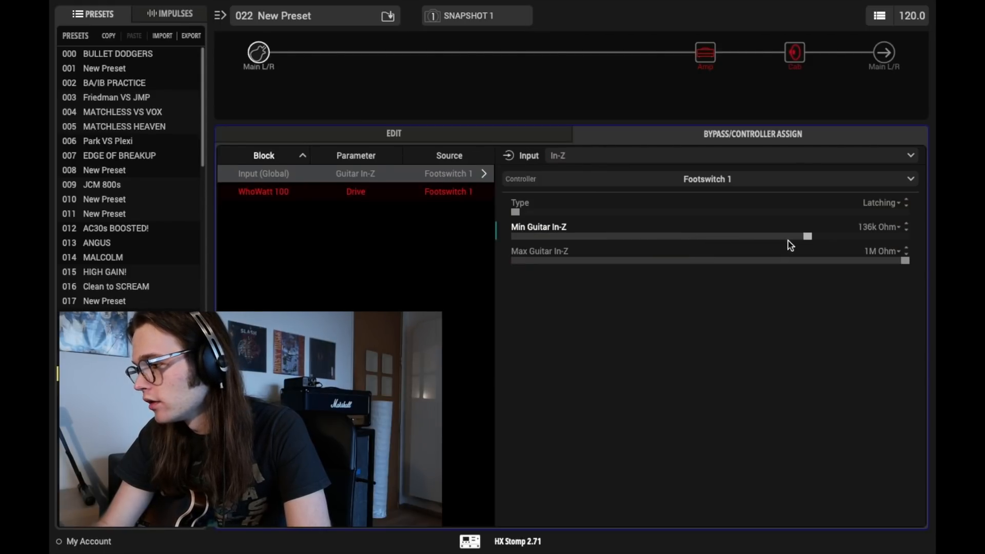
left_click_drag(808, 236, 858, 236)
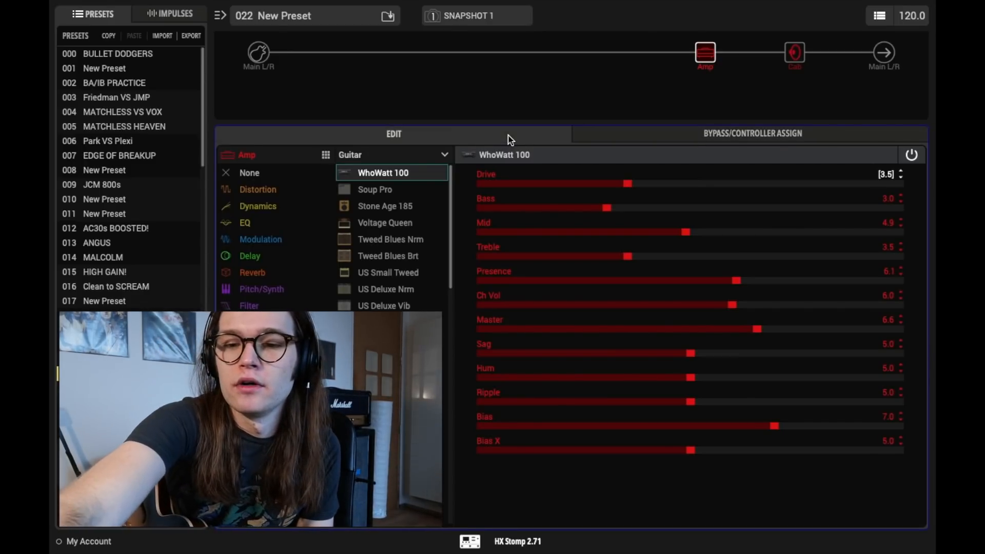
Step: Set Footswitch 1's Guitar In-Z range to 1M Ohm minimum, 230k Ohm maximum
left_click_drag(630, 182, 693, 183)
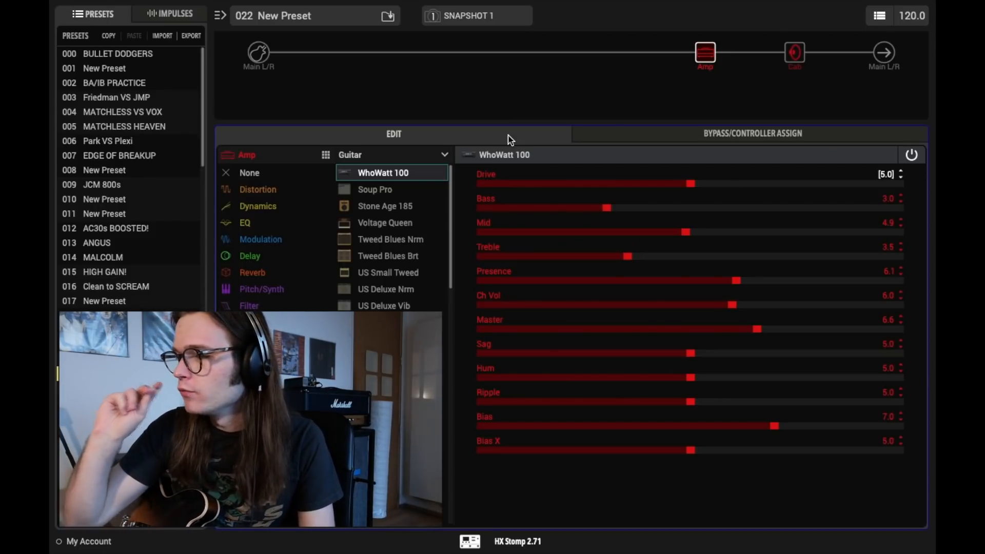
left_click(258, 53)
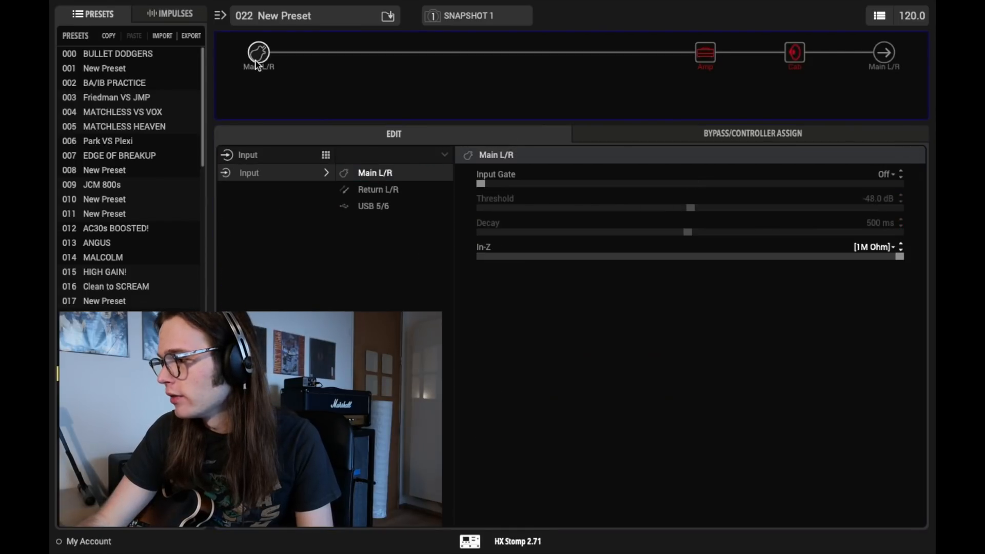
mouse_move(705, 53)
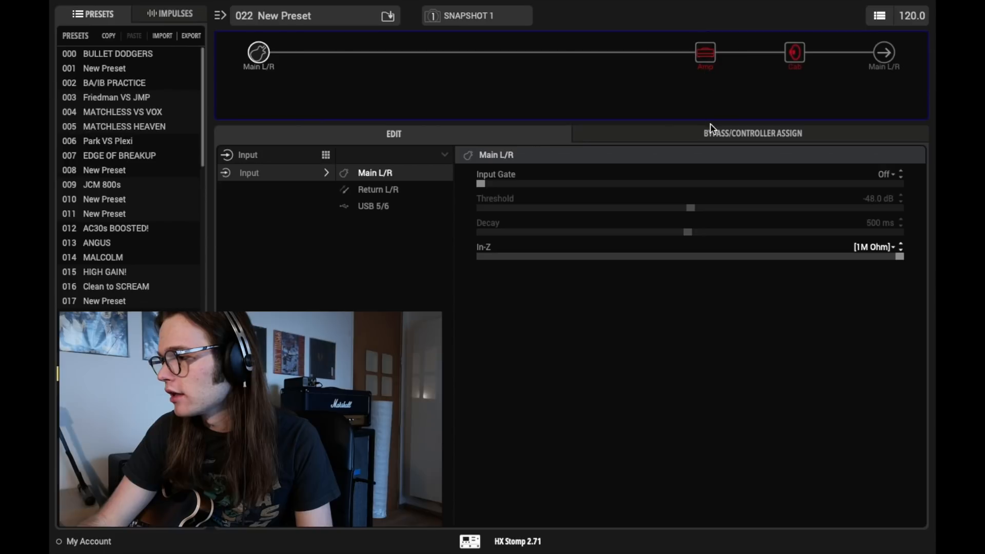
left_click(752, 134)
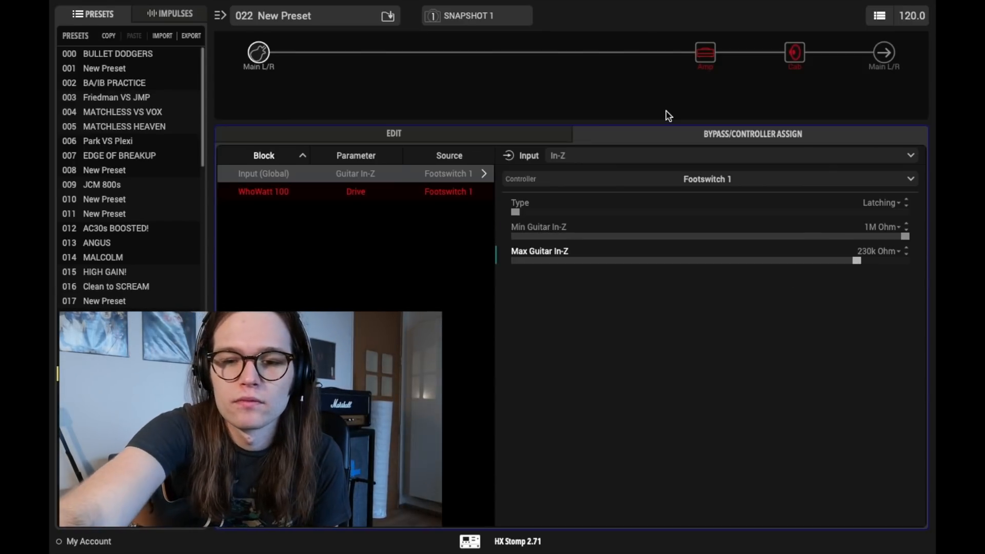
Step: Check the WhoWatt 100 Drive assignment, then show the amp's parameters with Drive at 3.5
left_click(264, 192)
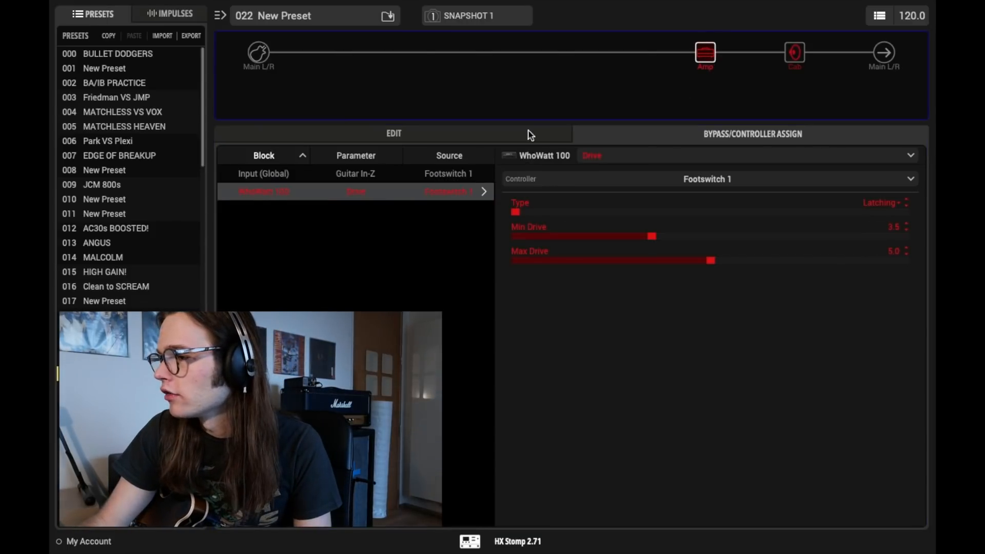
left_click(393, 134)
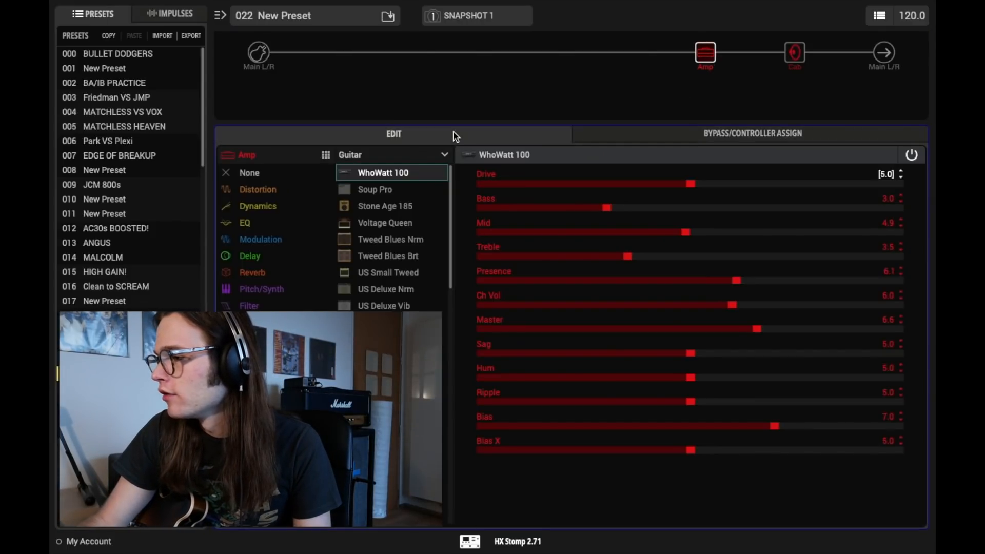
left_click(258, 52)
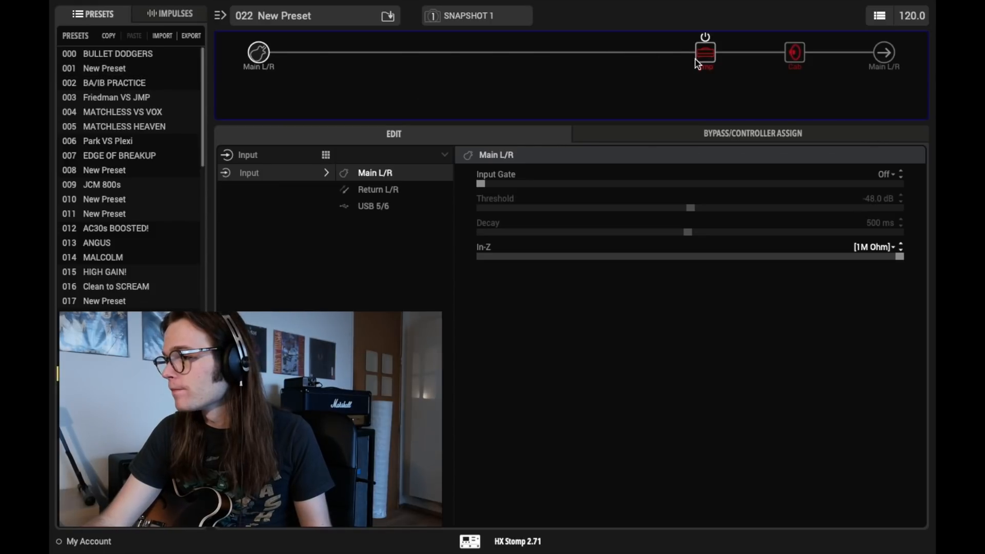
left_click(703, 52)
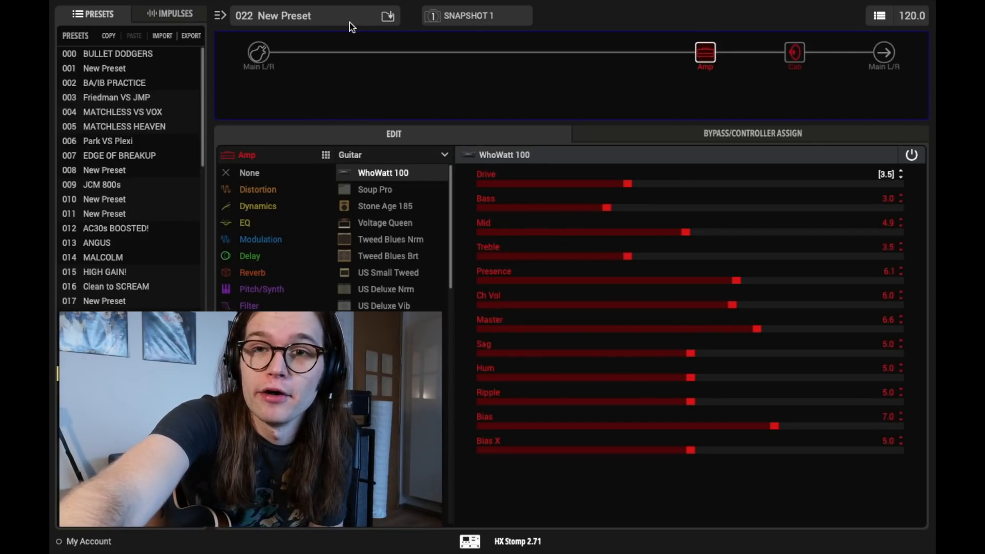
left_click_drag(630, 184, 692, 184)
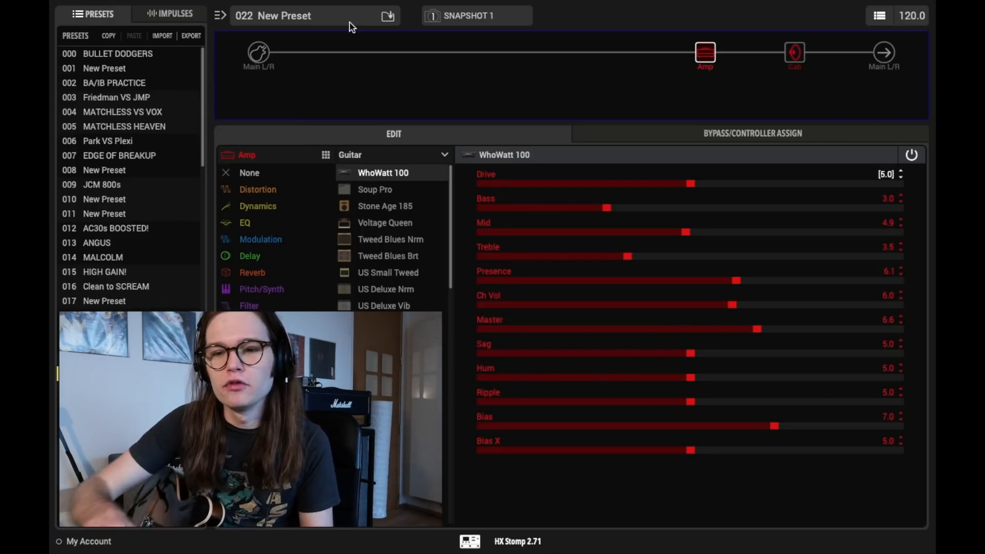
left_click_drag(693, 184, 625, 183)
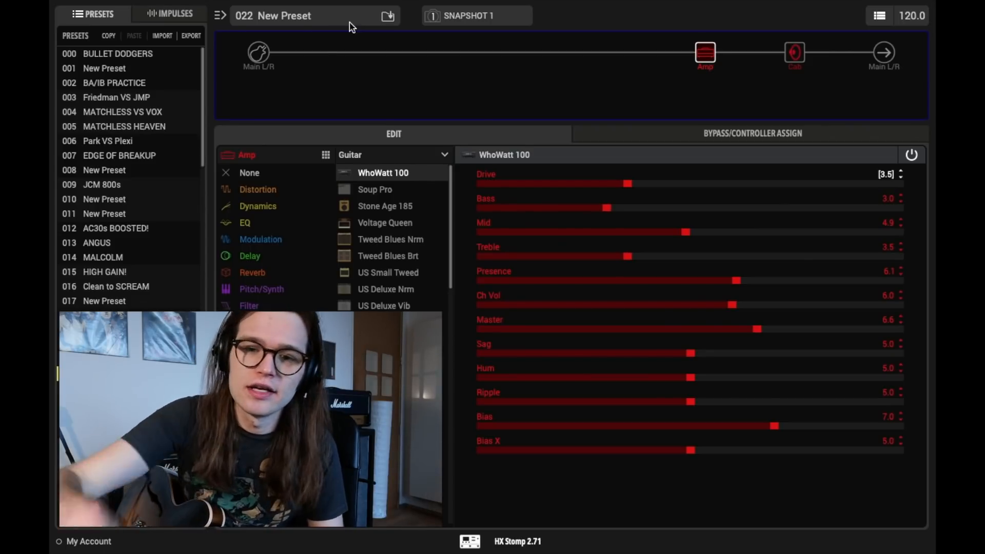
left_click_drag(630, 183, 690, 184)
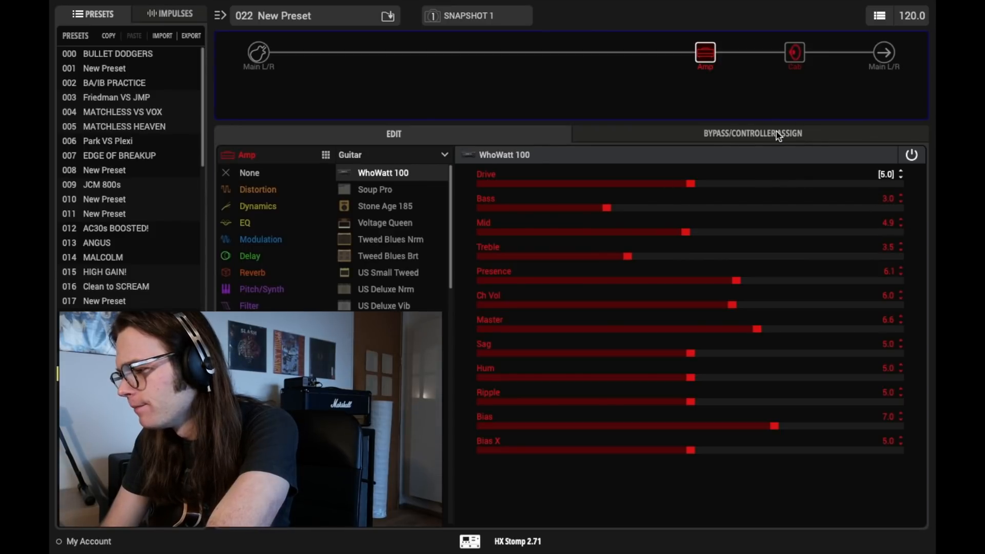
Step: Try a WhoWatt 100 maximum Drive of 6.0 on Footswitch 1 and check it on the amp
left_click(752, 134)
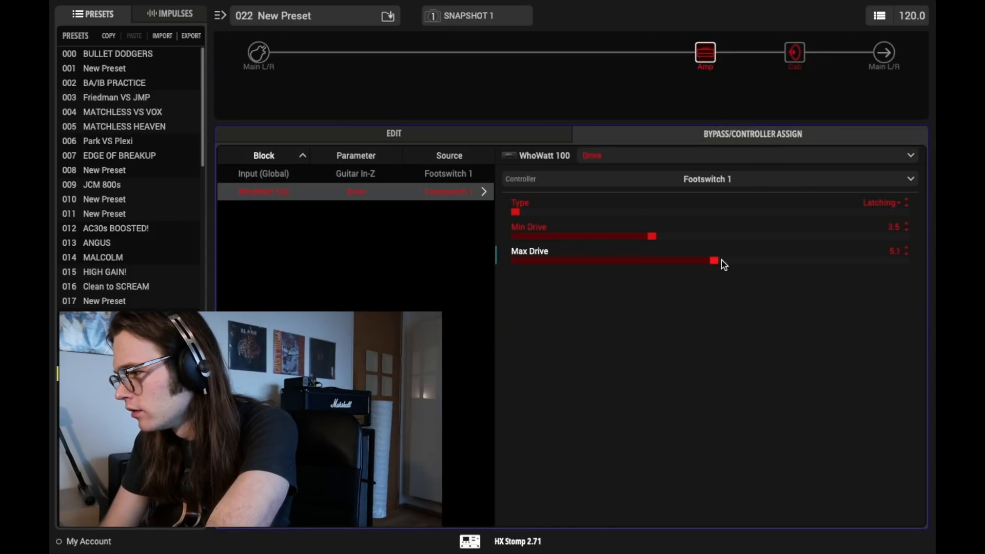
left_click_drag(713, 260, 749, 260)
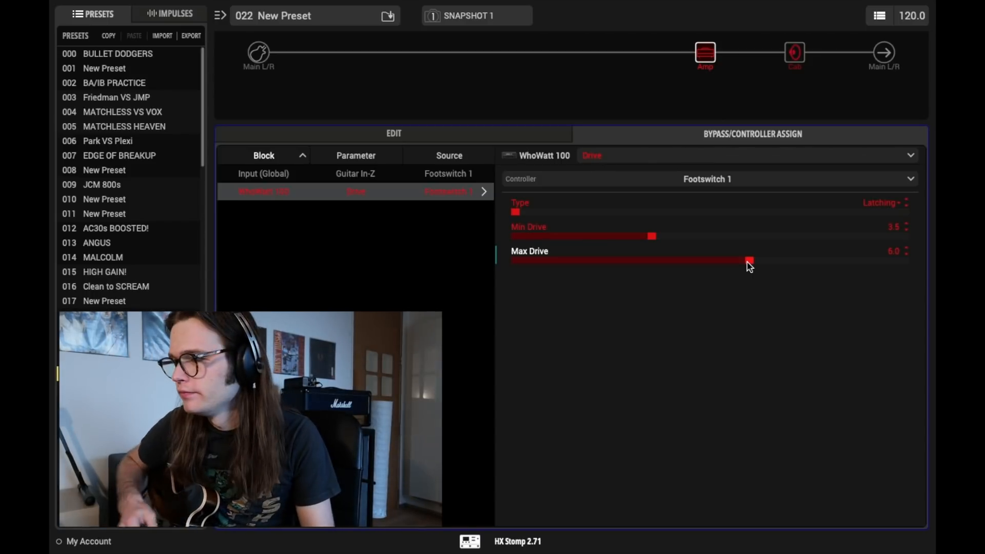
left_click(393, 133)
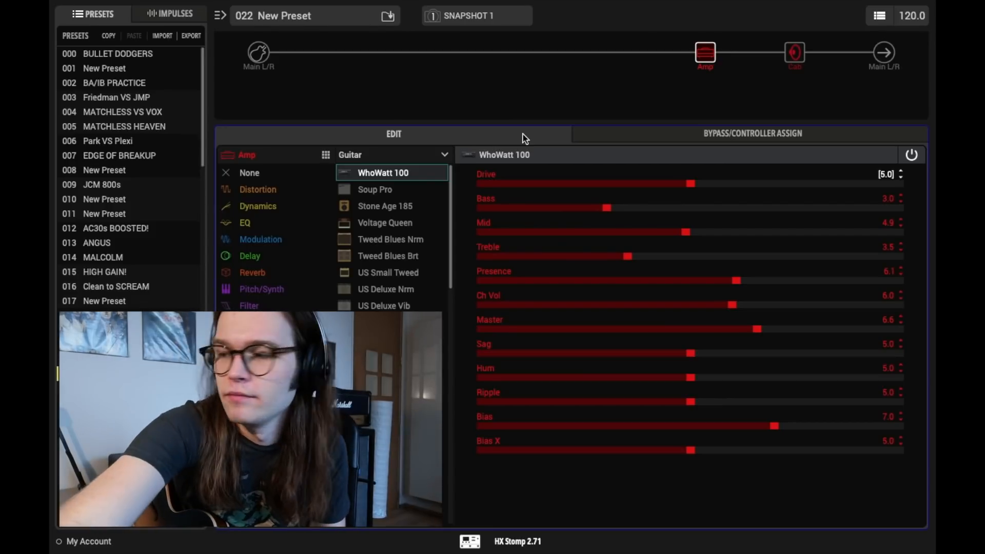
left_click_drag(690, 183, 729, 183)
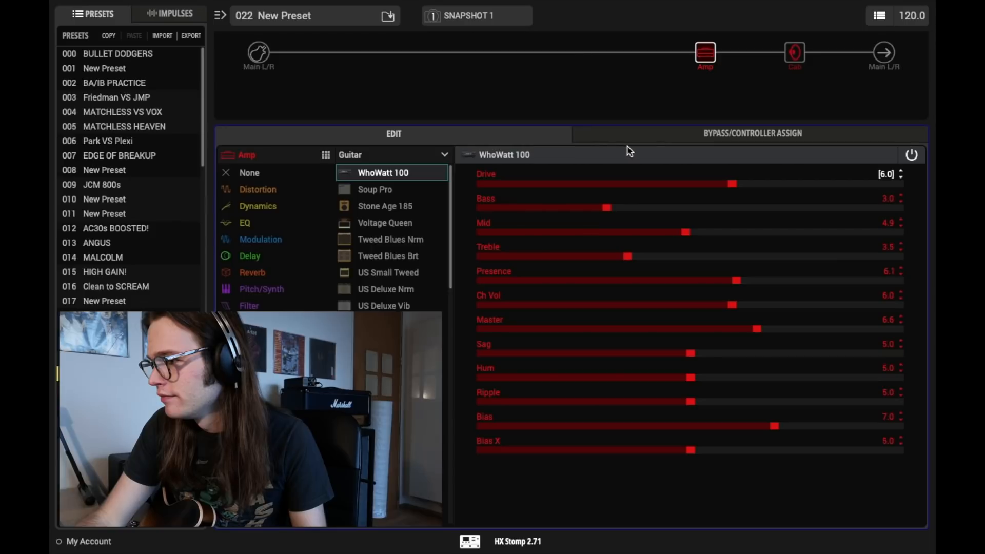
Step: Settle the Footswitch 1 maximum Drive at 5.5, keeping the minimum at 3.5
left_click(751, 133)
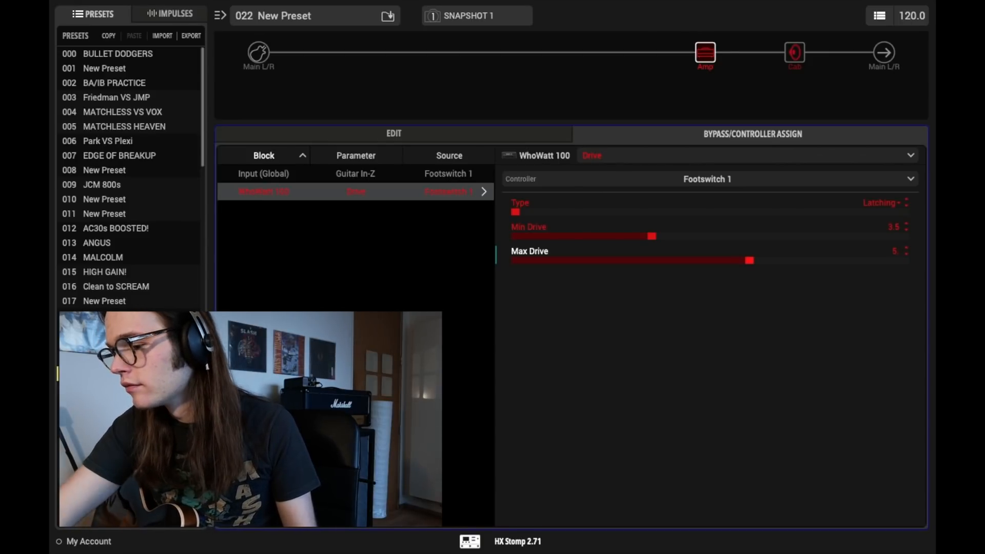
left_click_drag(749, 259, 730, 259)
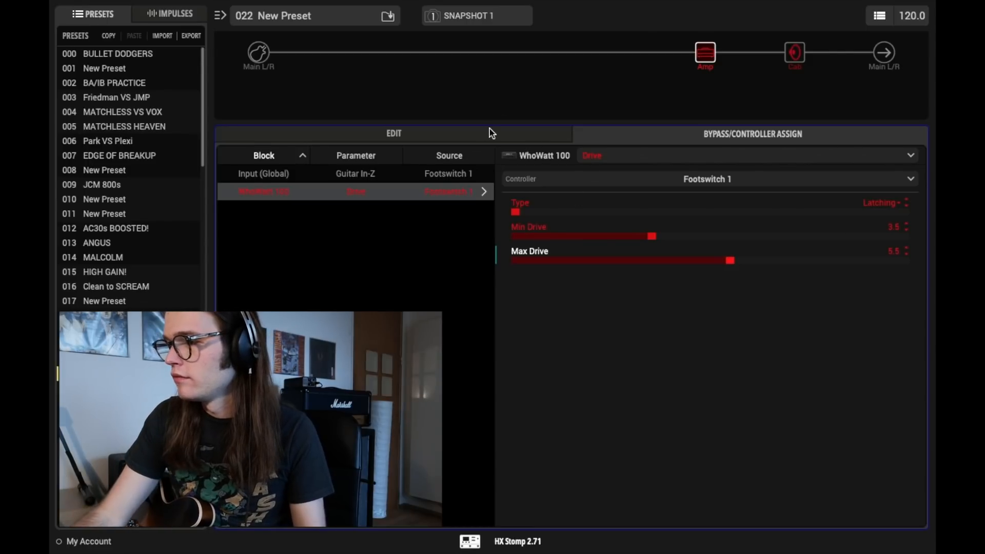
left_click(393, 133)
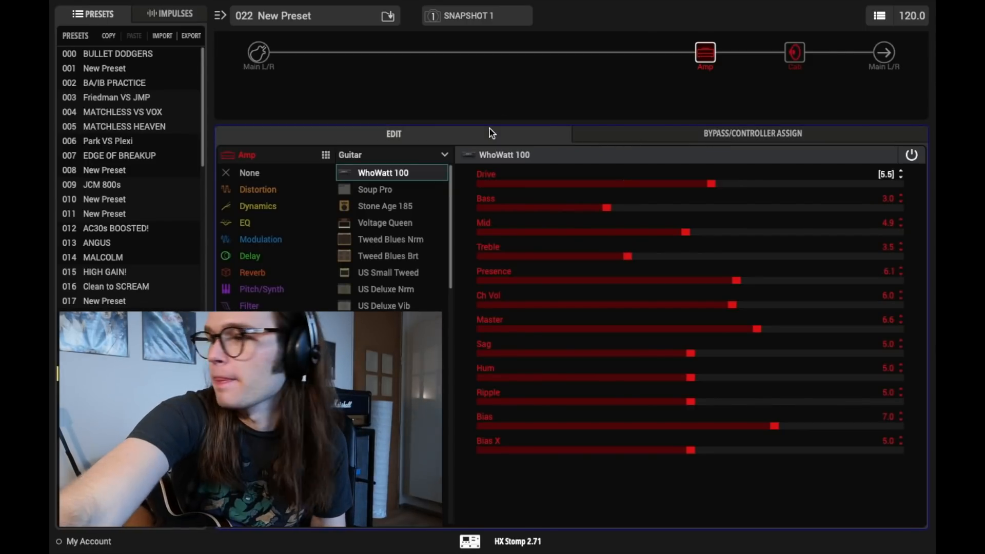